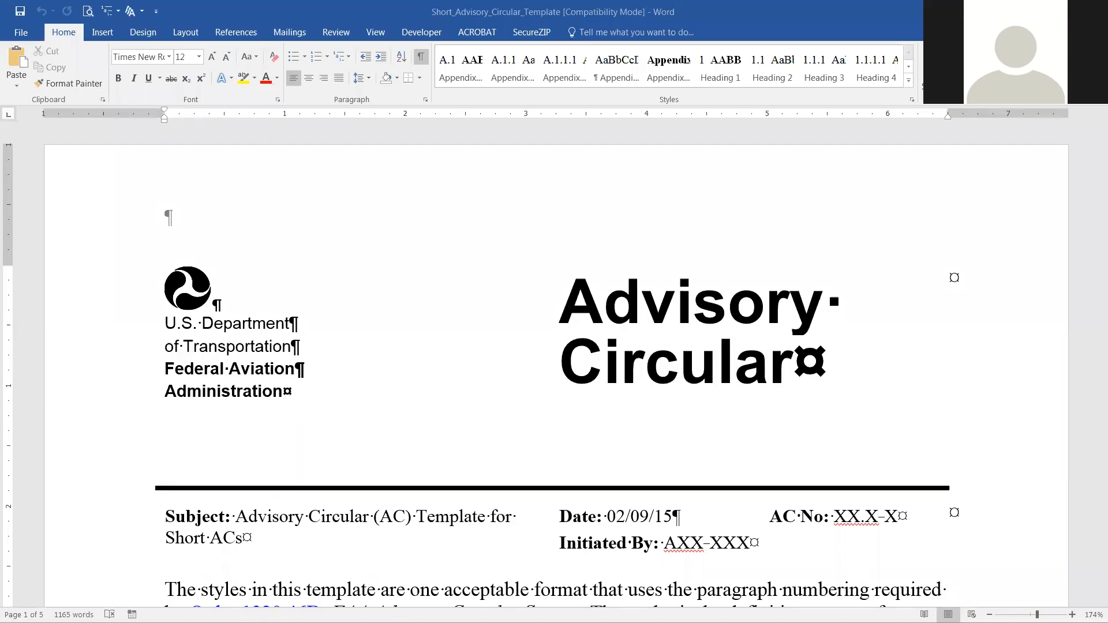
{"action": "mouse_move", "coordinate": [954, 174]}
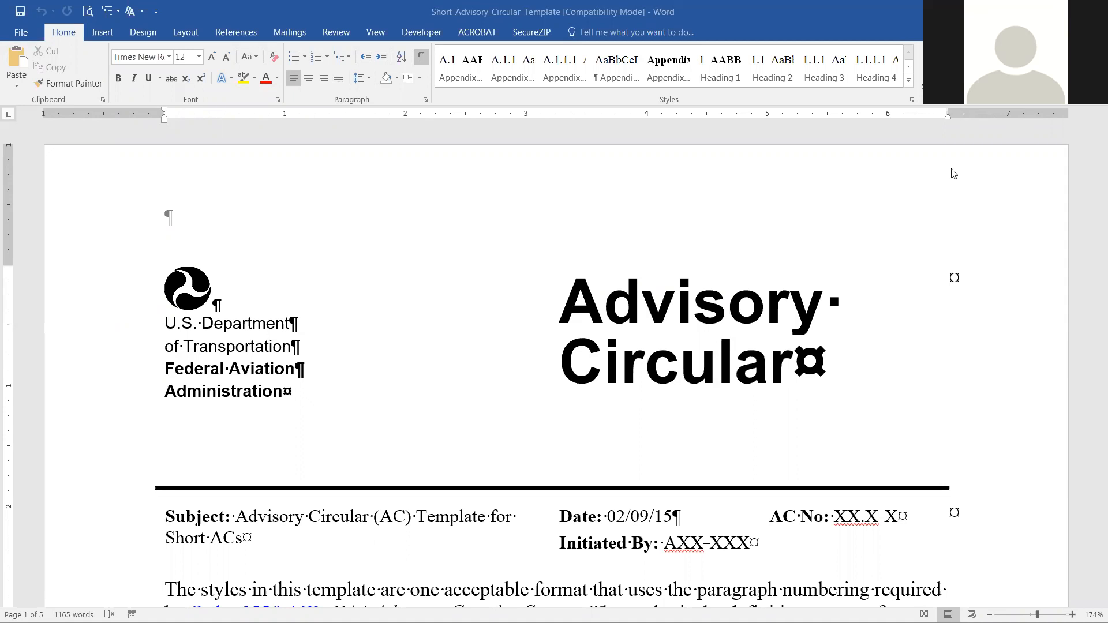
{"action": "mouse_move", "coordinate": [1010, 192]}
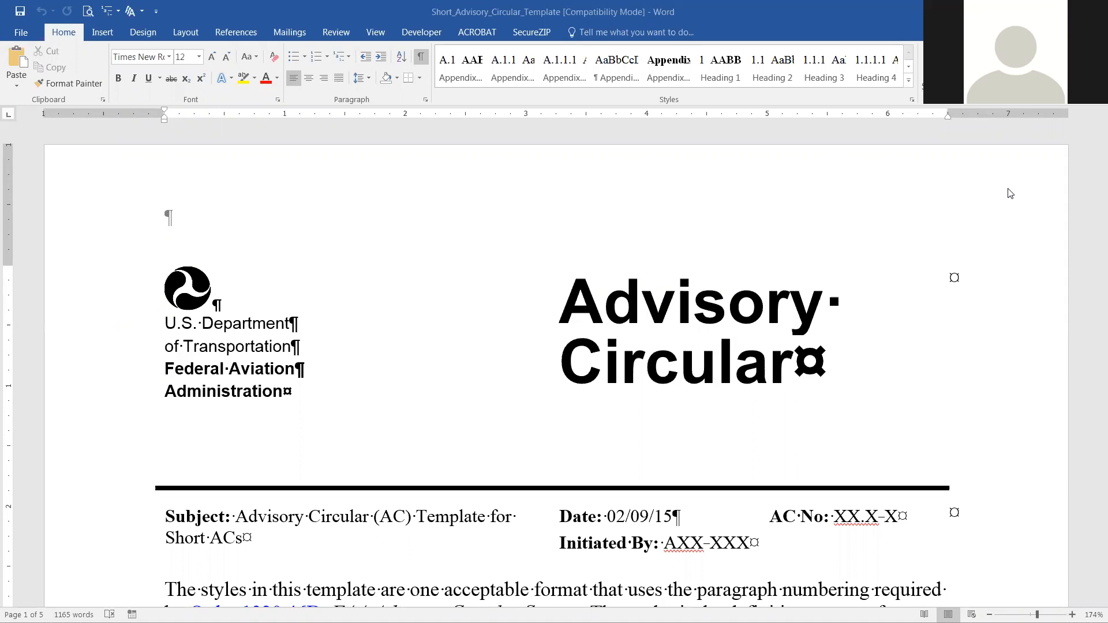
{"action": "mouse_move", "coordinate": [730, 8]}
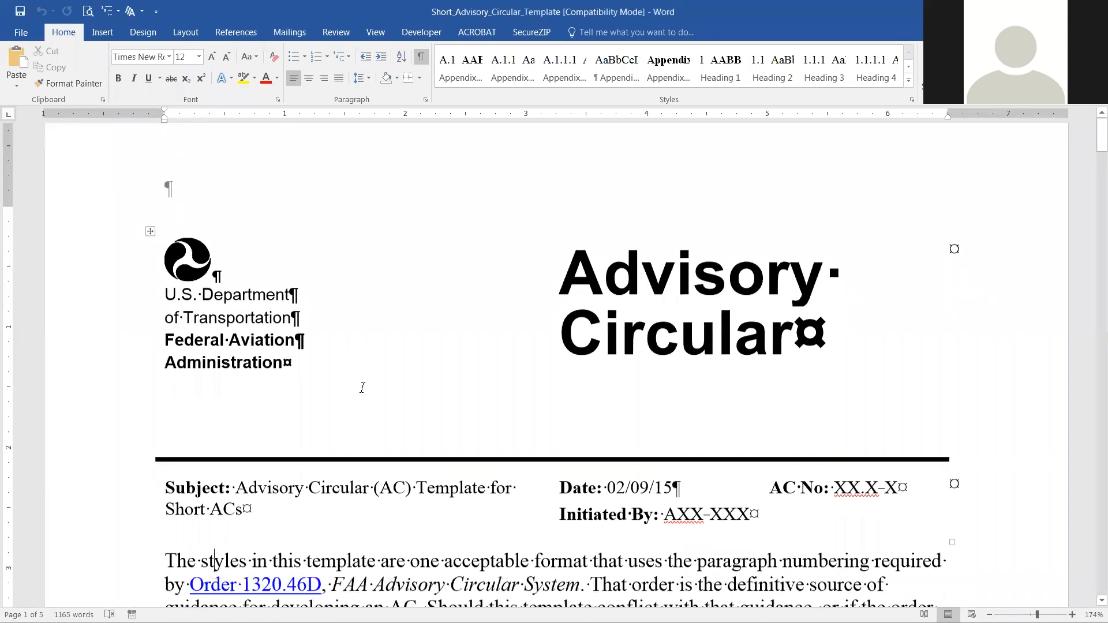
- Review the full paragraph styles gallery, then open Save as a New Style Set from the Design tab
{"action": "scroll", "scroll_direction": "down", "scroll_amount": 3}
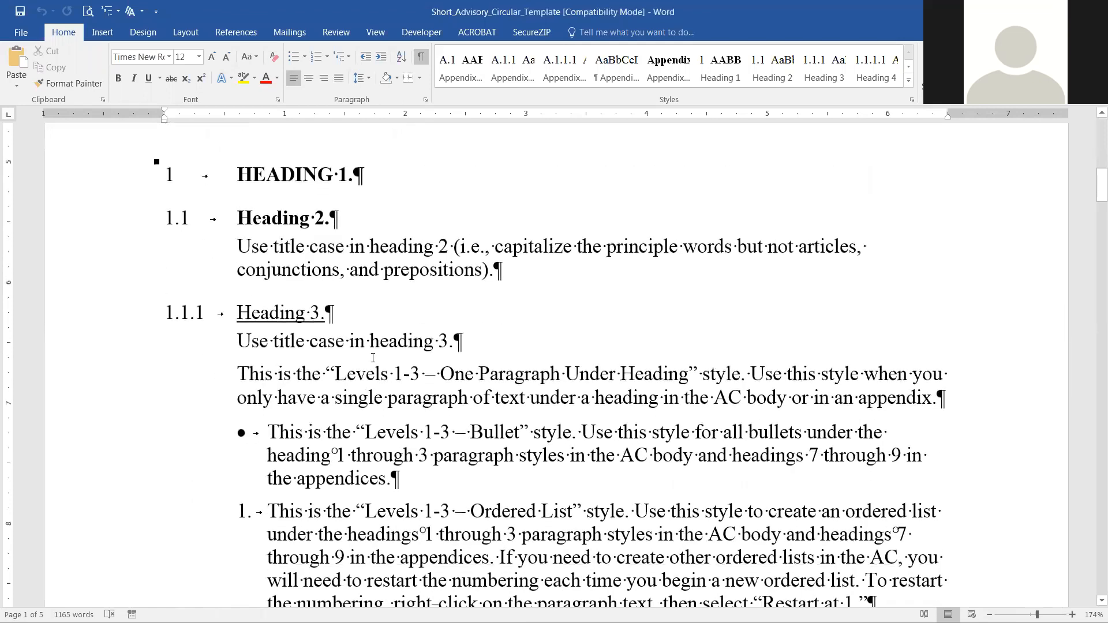
{"action": "scroll", "scroll_direction": "down", "scroll_amount": 3}
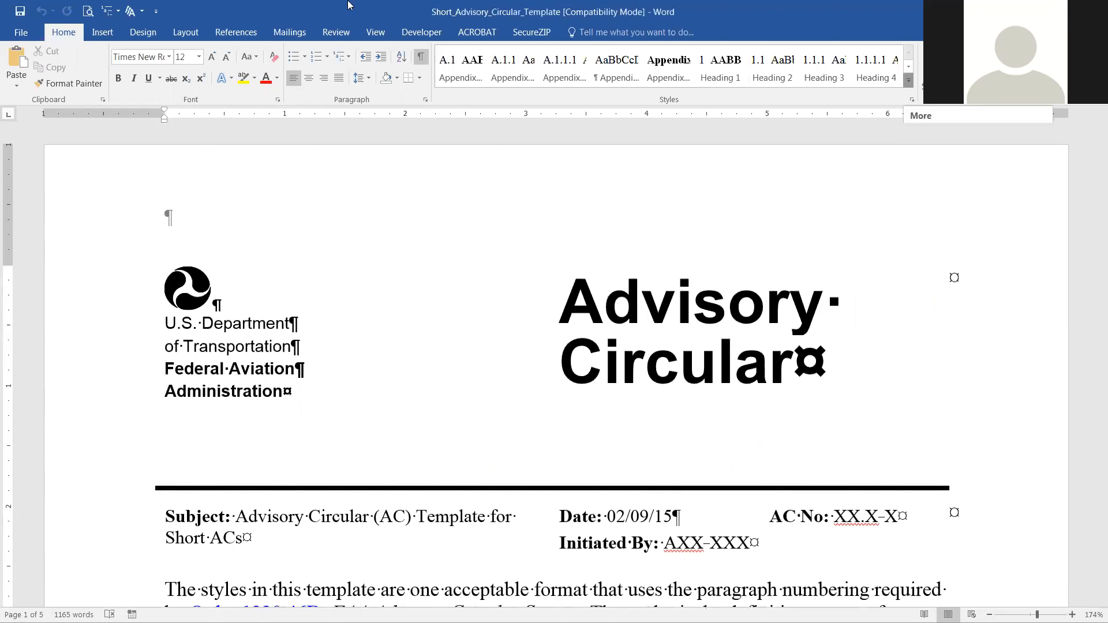
{"action": "left_click", "coordinate": [908, 83]}
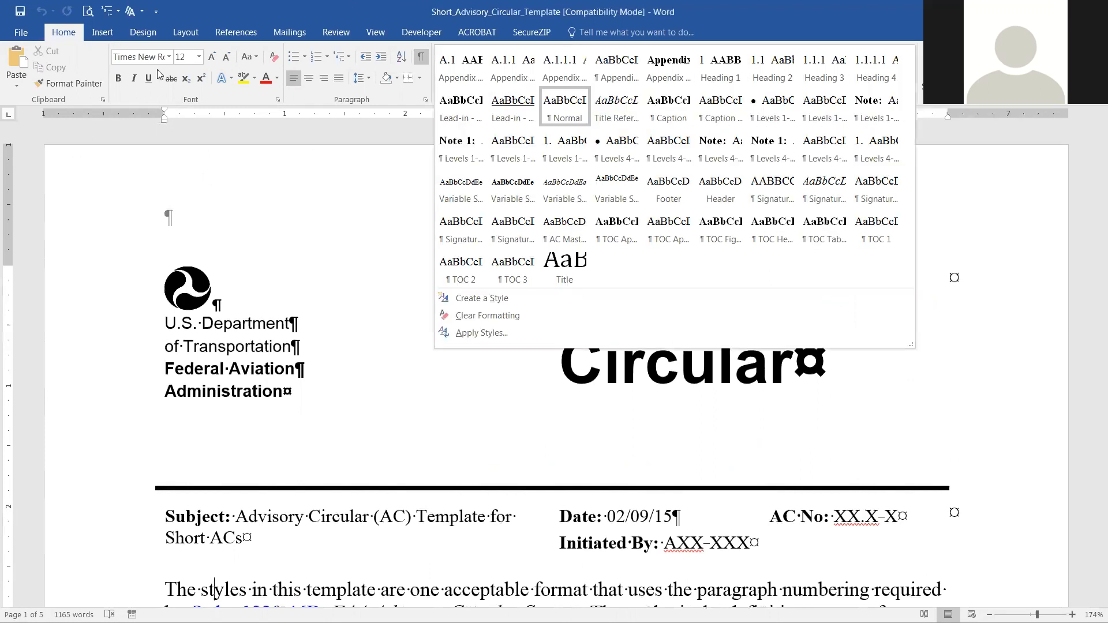
{"action": "mouse_move", "coordinate": [50, 92]}
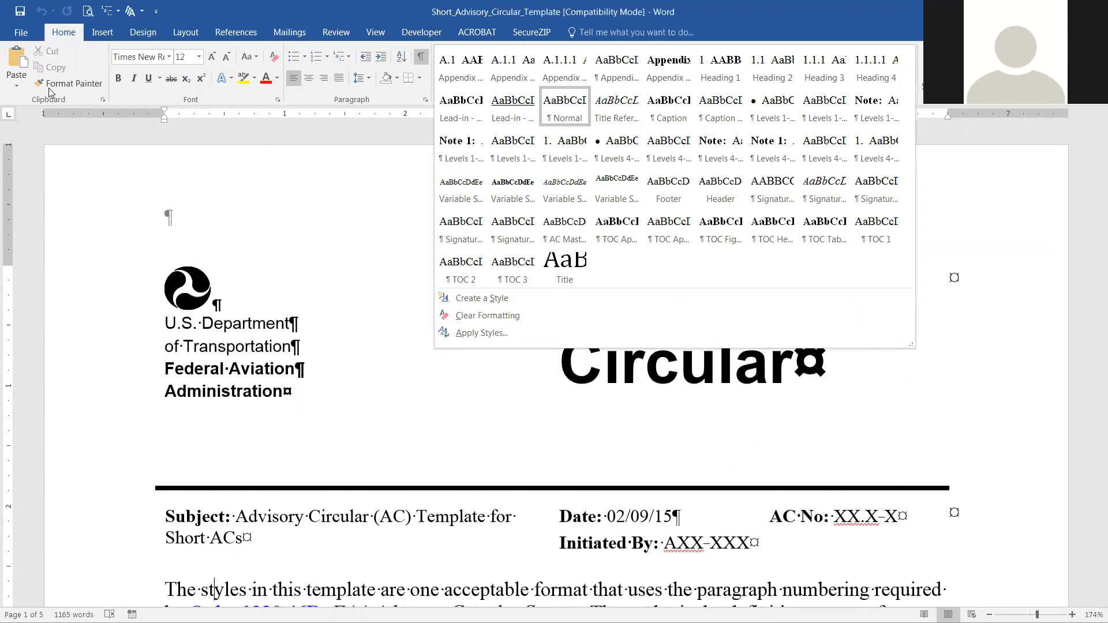
{"action": "mouse_move", "coordinate": [267, 215]}
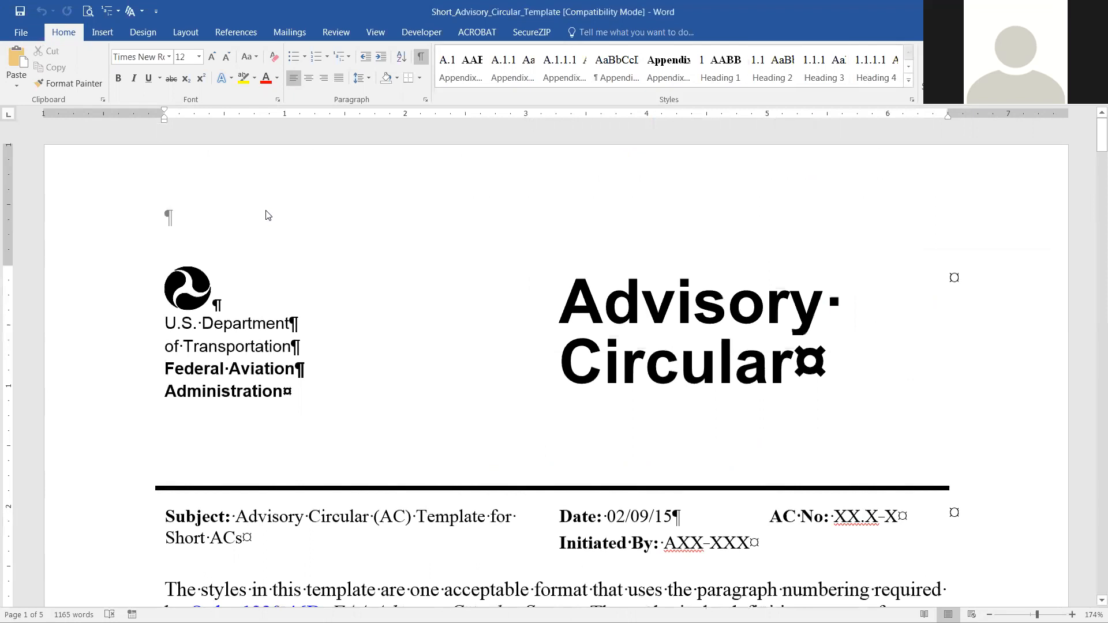
{"action": "left_click", "coordinate": [214, 589]}
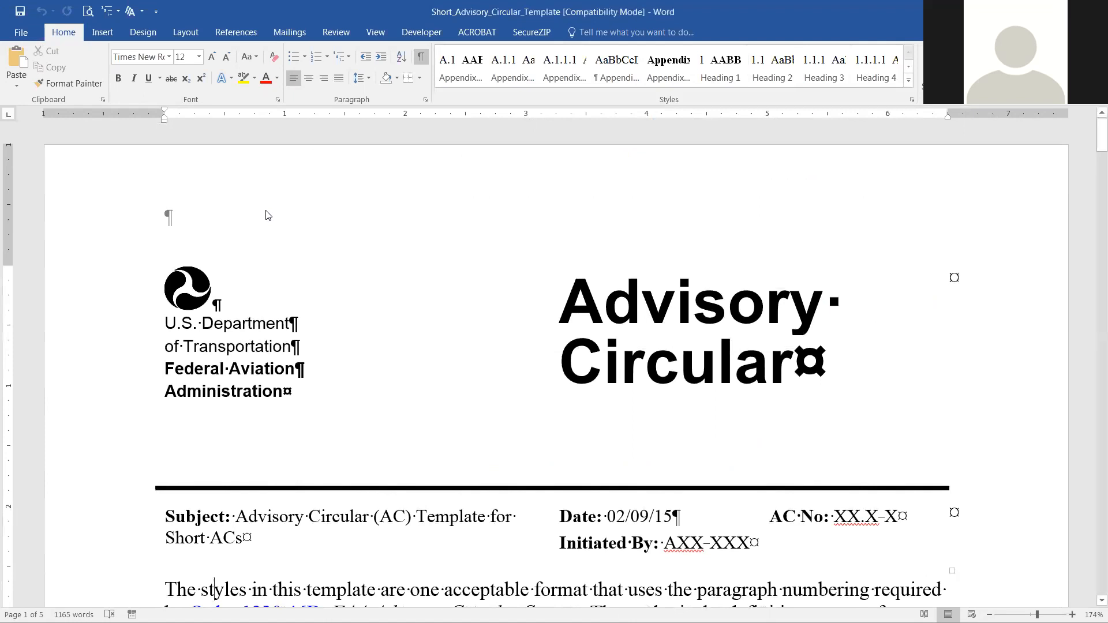
{"action": "scroll", "scroll_direction": "down", "scroll_amount": 3}
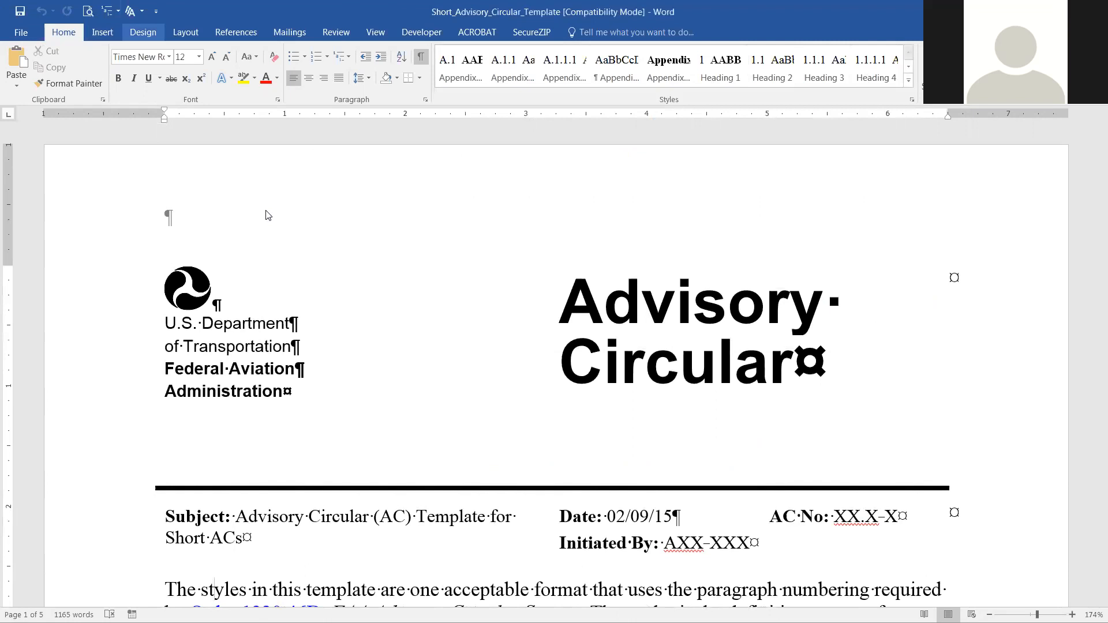
{"action": "left_click", "coordinate": [142, 31]}
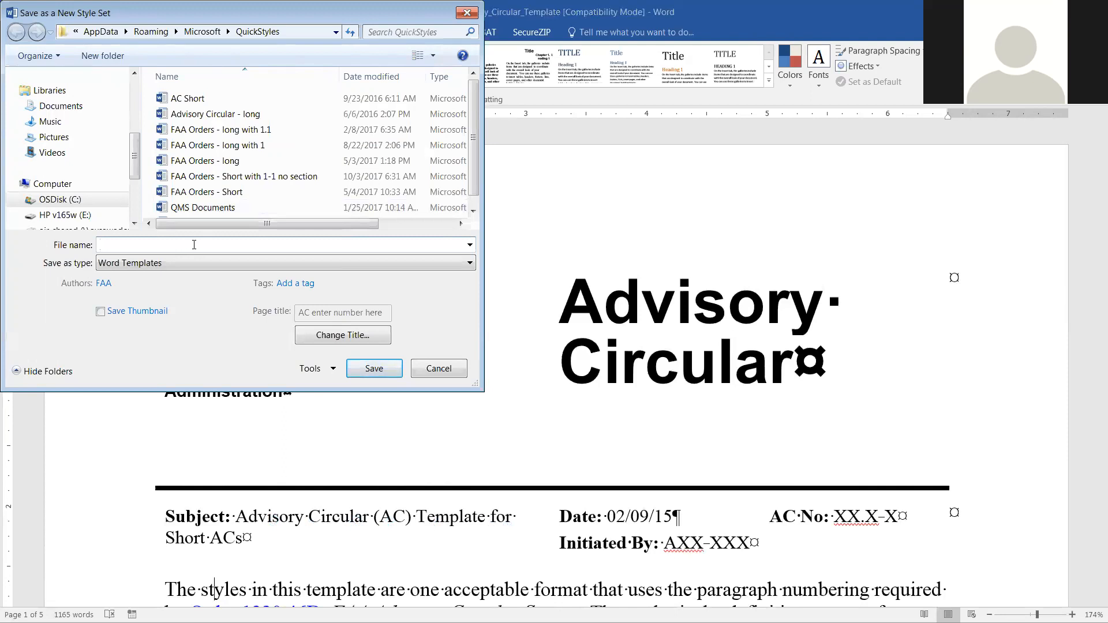
- Name the new style set 'Advisory Circular Template for Short ACs' and save it
{"action": "type", "text": "Advisory Circ"}
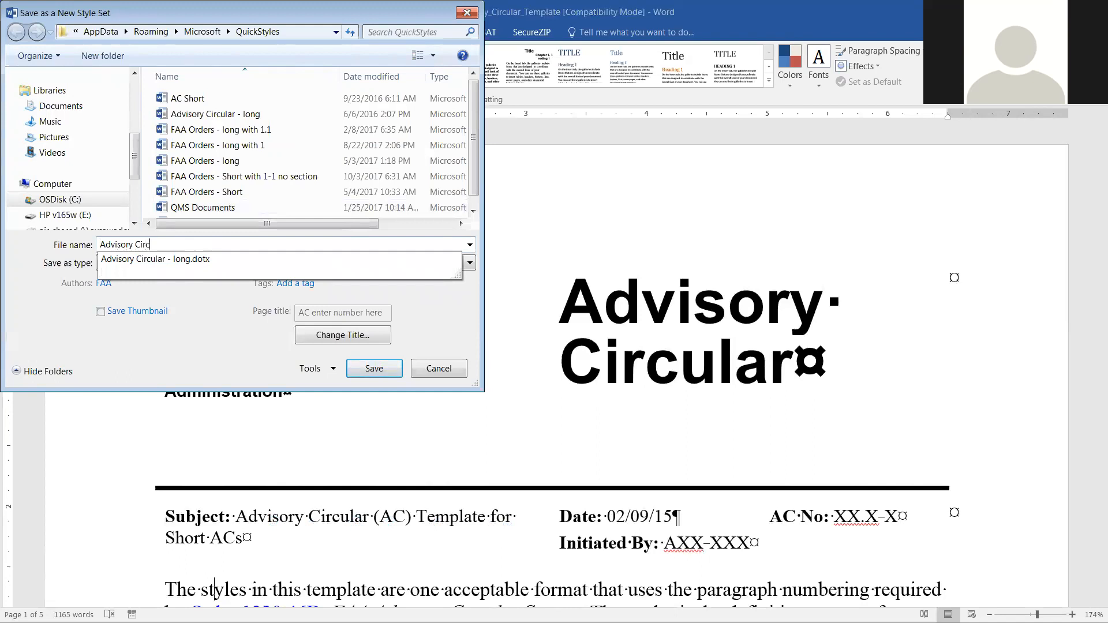
{"action": "type", "text": "ular Template fo"}
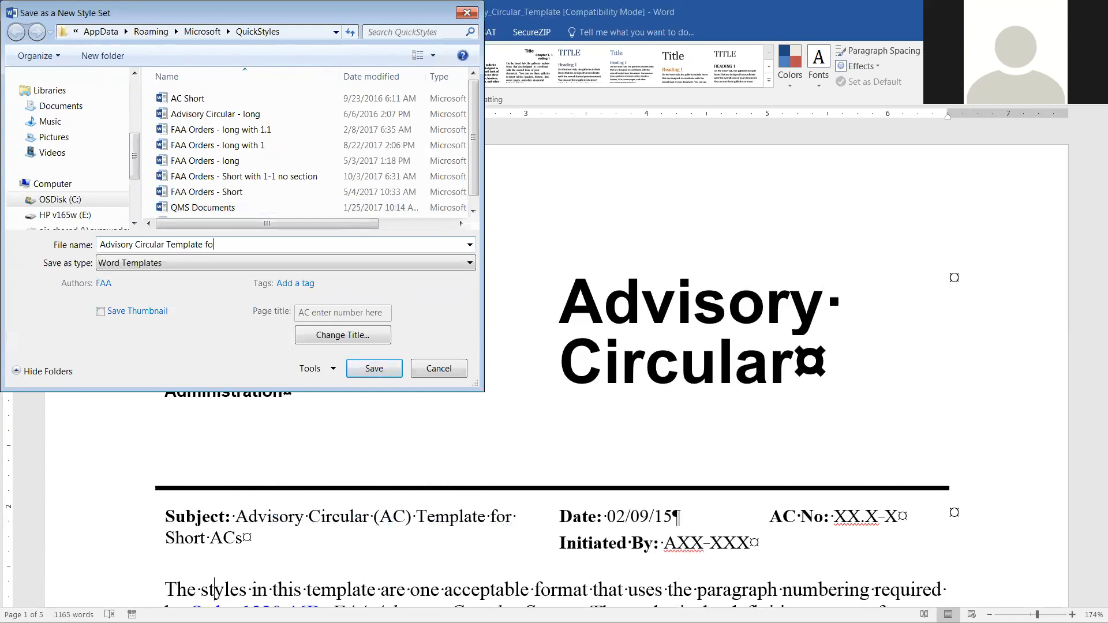
{"action": "type", "text": "r Short"}
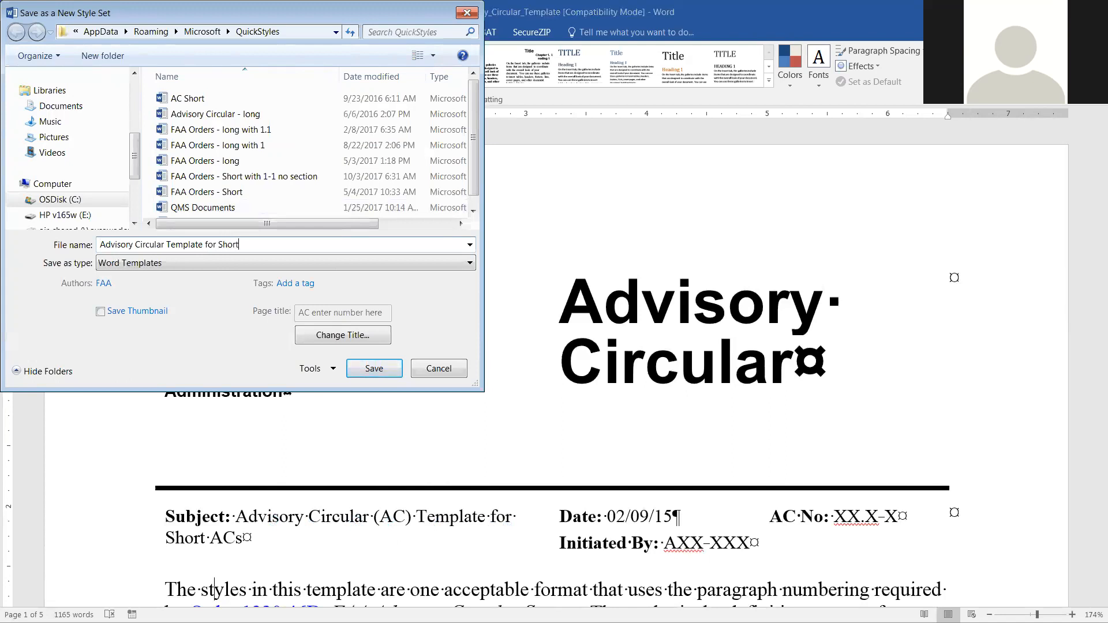
{"action": "type", "text": "ACs"}
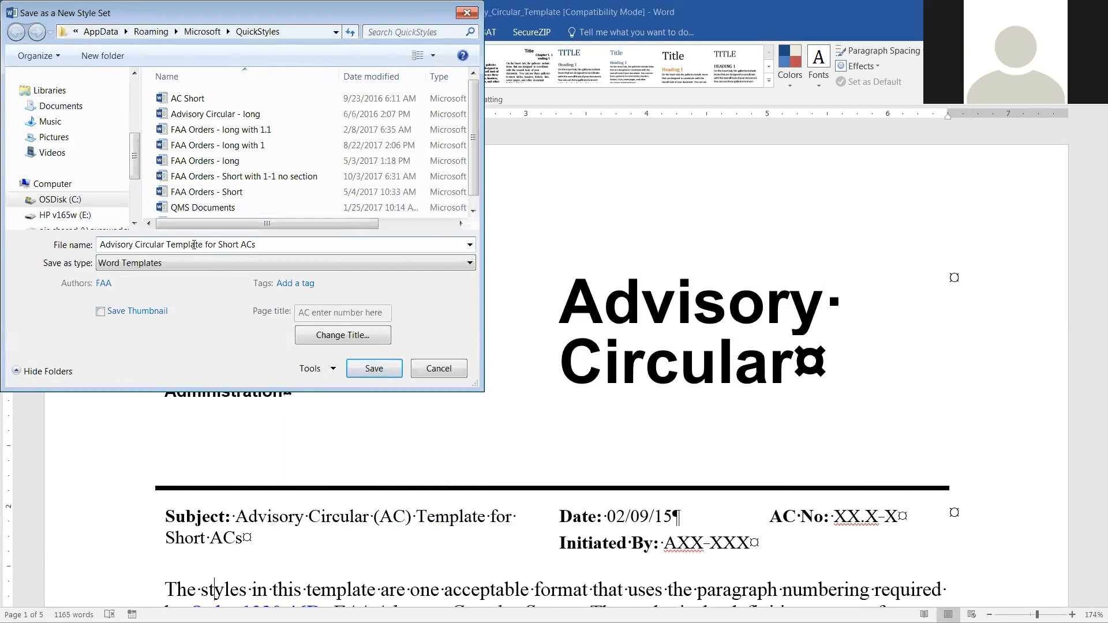
{"action": "mouse_move", "coordinate": [224, 274]}
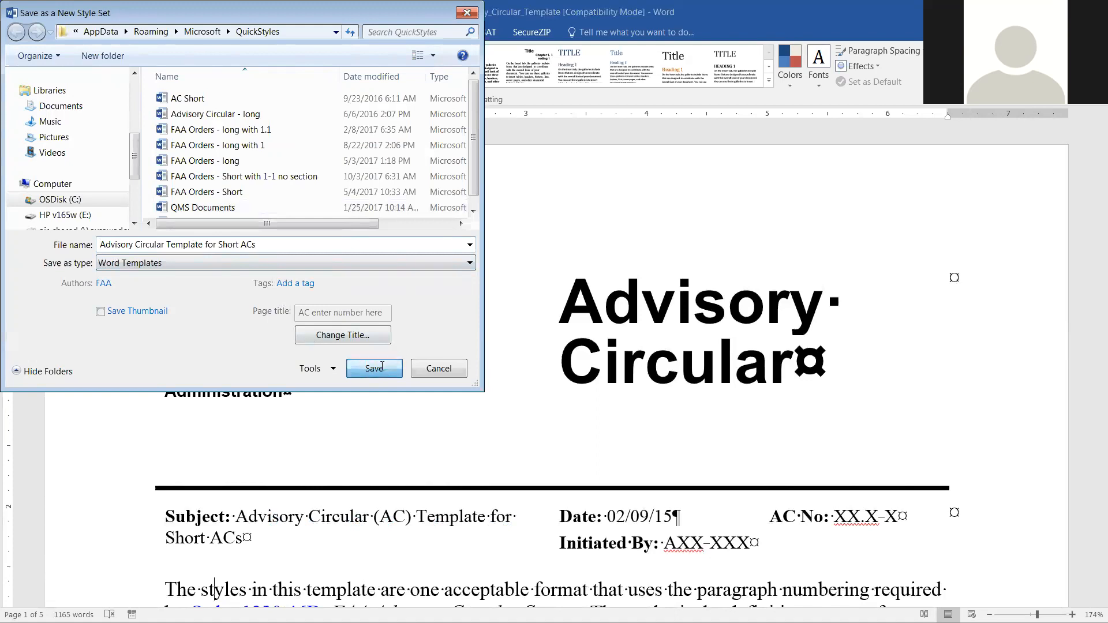
{"action": "left_click", "coordinate": [371, 368]}
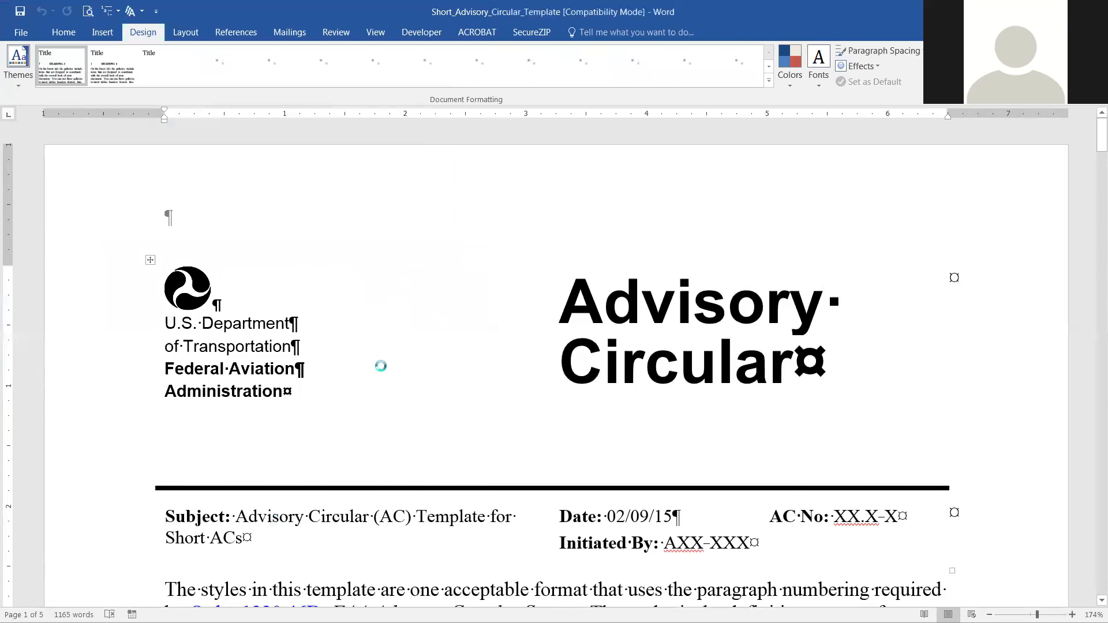